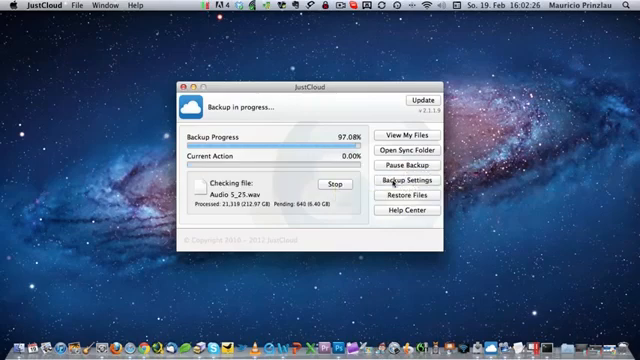
mouse_move(405, 195)
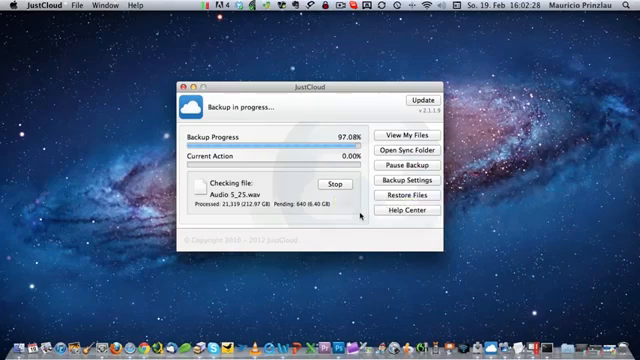
mouse_move(400, 215)
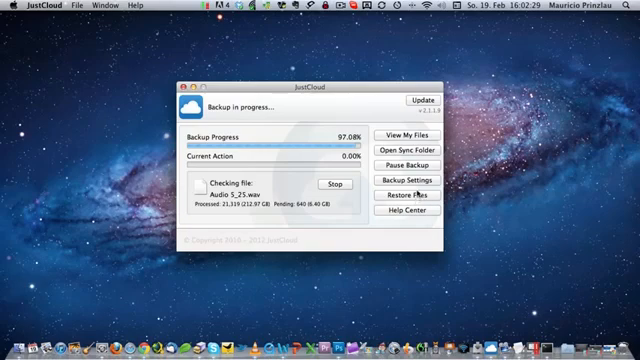
mouse_move(410, 180)
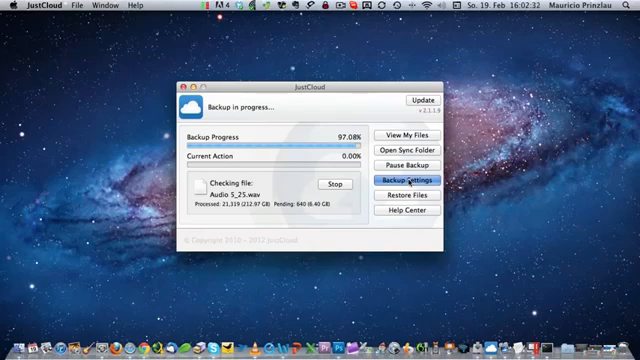
Step: Open Backup Settings and view the Daily backup schedule, last backup 02/06/12 13:09:34
left_click(406, 179)
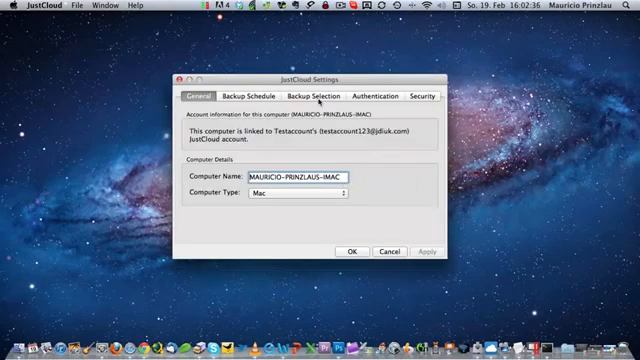
left_click(261, 95)
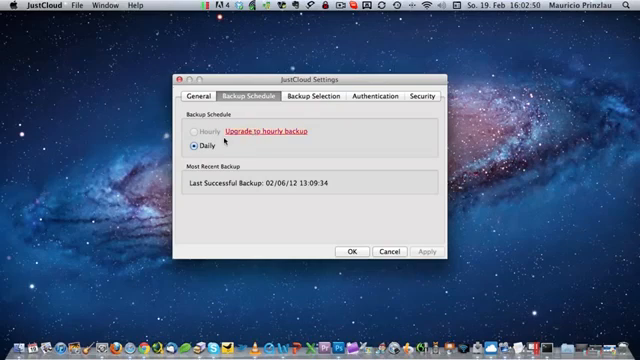
mouse_move(294, 150)
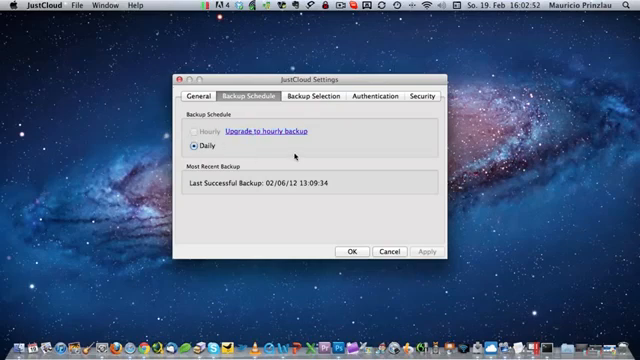
mouse_move(310, 96)
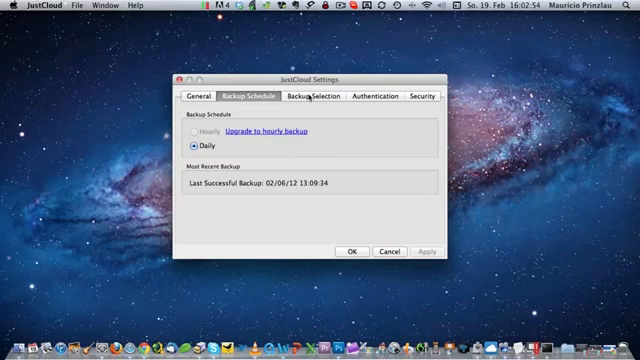
Step: View Backup Selection: manual selection with an Unlimited file size limit
left_click(312, 96)
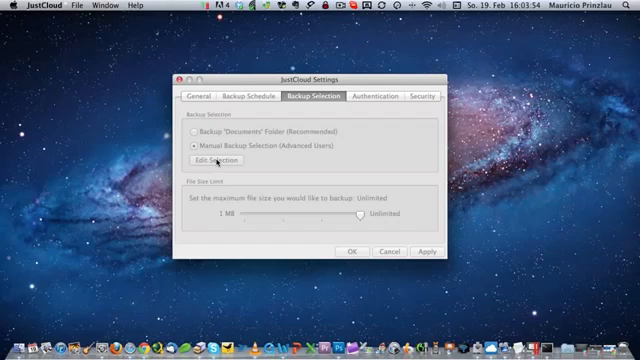
Step: Browse the backup file tree, checking Dubbings and Downloads, then close the picker
left_click(209, 160)
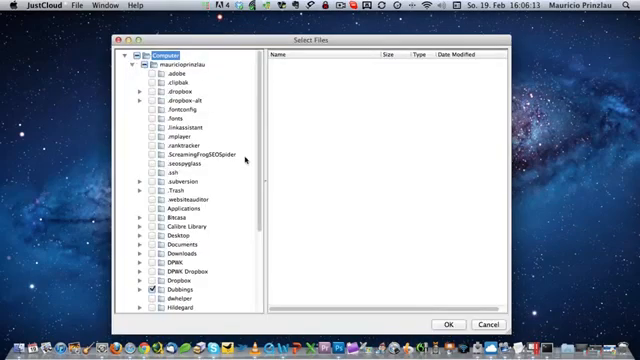
scroll("down", 3)
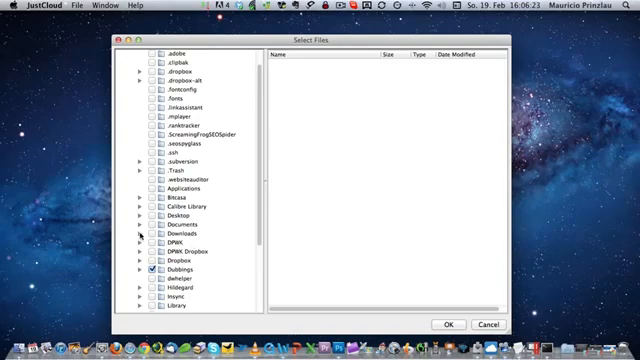
left_click(182, 235)
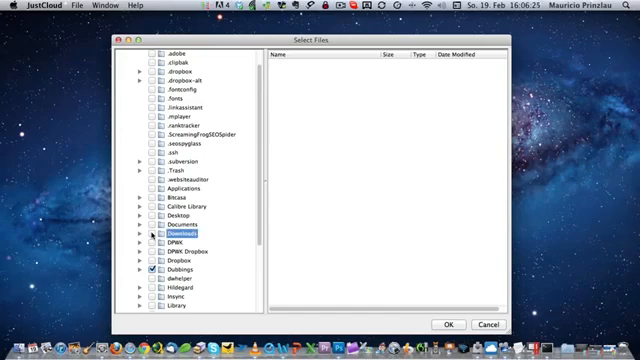
mouse_move(148, 236)
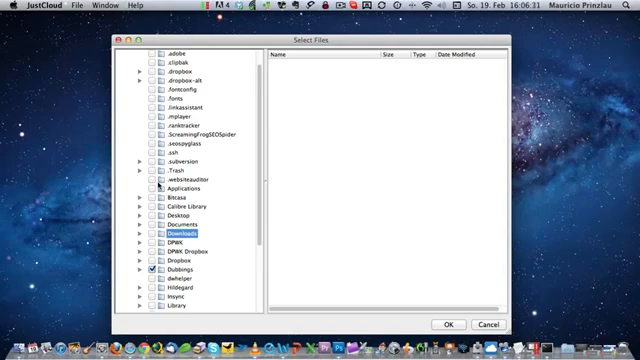
left_click(165, 237)
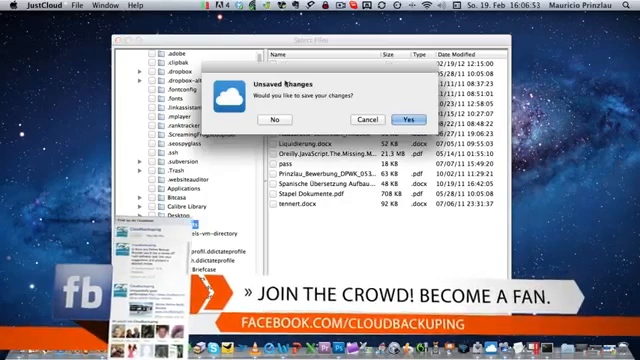
Step: Save the selection changes and confirm the backup finished at 100%
left_click(408, 118)
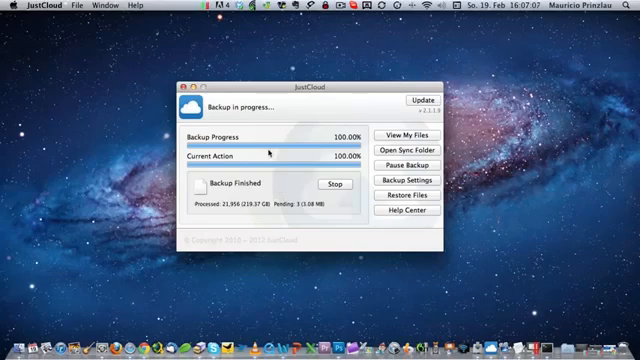
mouse_move(312, 207)
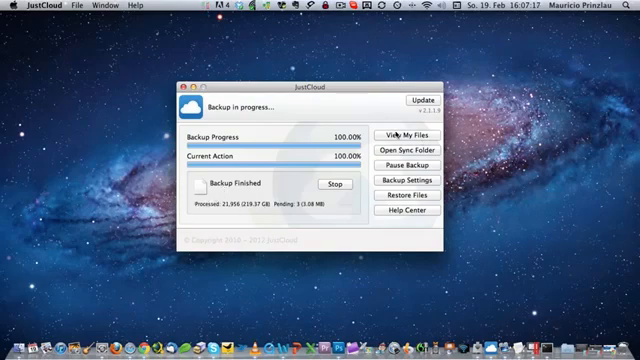
mouse_move(393, 128)
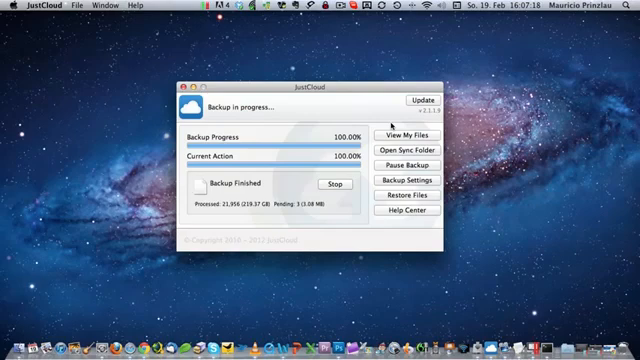
mouse_move(393, 124)
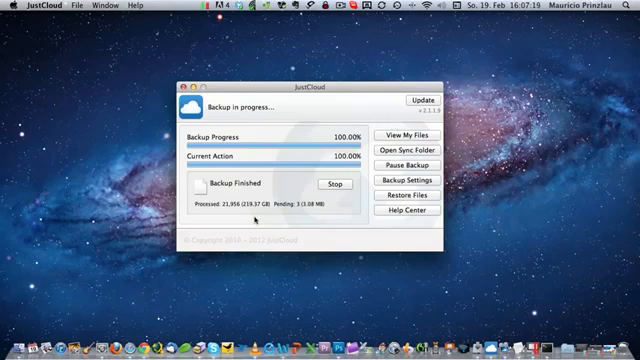
mouse_move(175, 305)
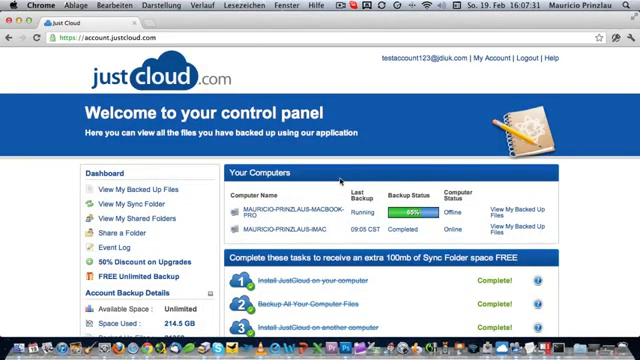
Step: Go back two folders in the web file browser to the iMac's top-level folders
scroll("down", 3)
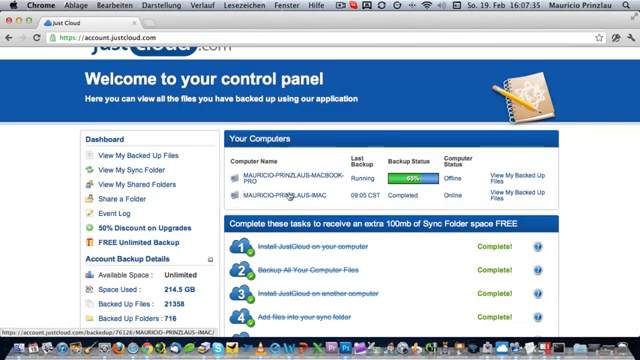
scroll("down", 3)
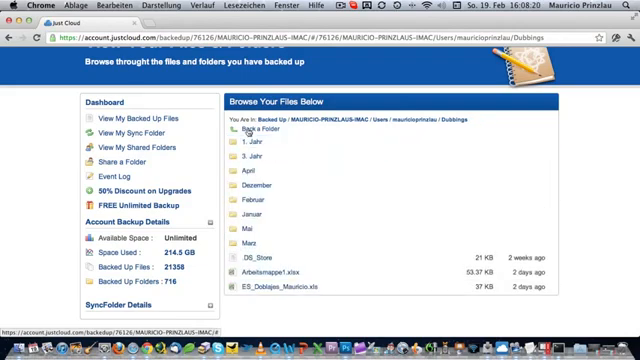
left_click(258, 131)
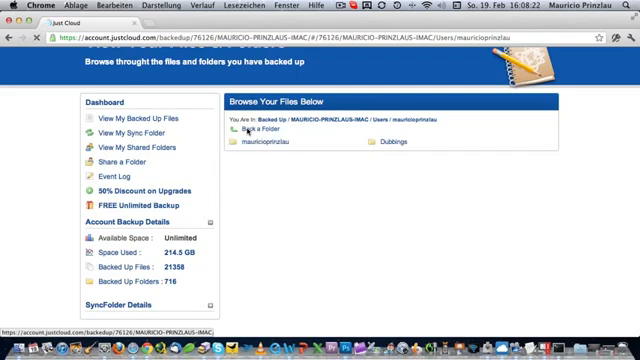
left_click(257, 130)
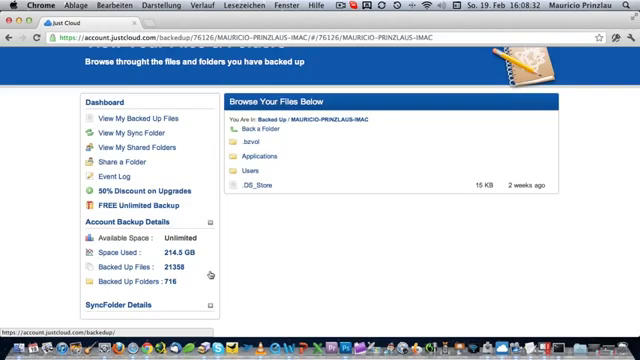
scroll("down", 3)
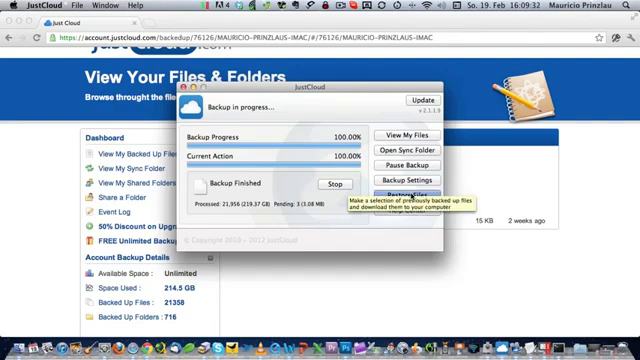
Step: Open Restore Files to list Users, Applications and .bzvol folders
left_click(421, 188)
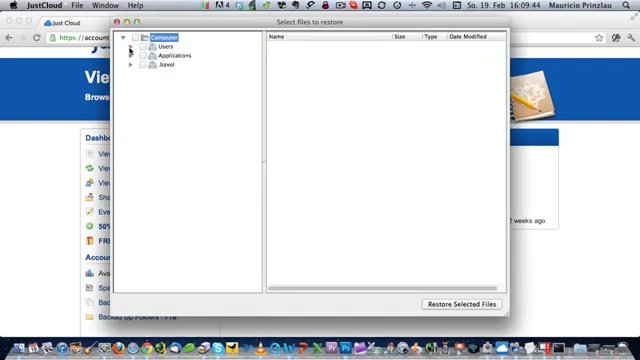
Step: Expand Users > mauricioprinzlau > Dubbings > April and check Discovery Channel
left_click(131, 47)
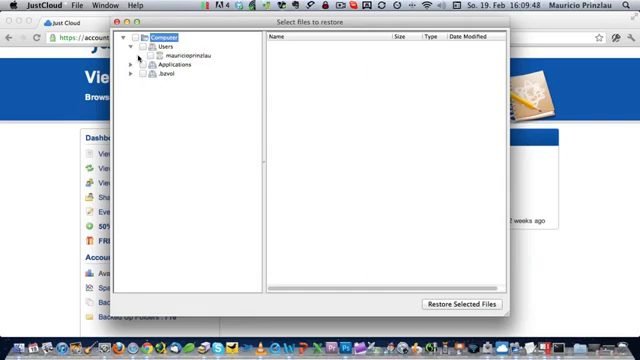
left_click(139, 66)
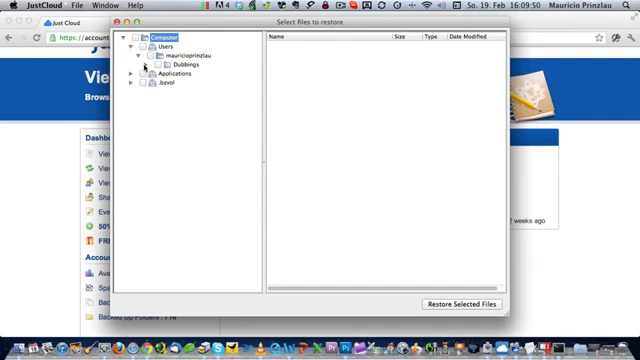
left_click(148, 66)
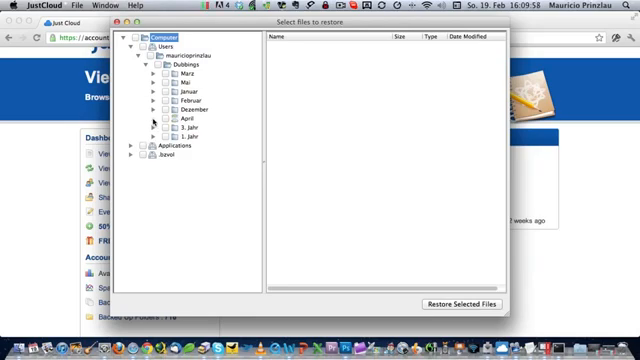
left_click(152, 131)
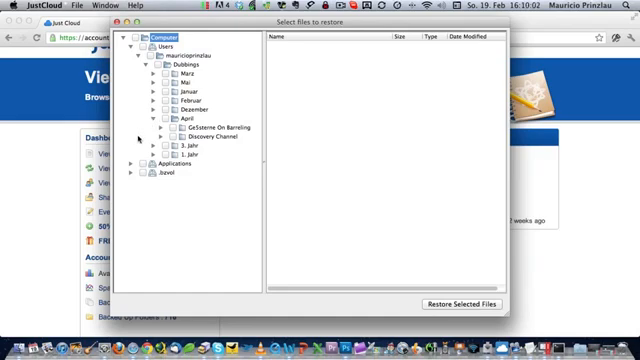
left_click(200, 135)
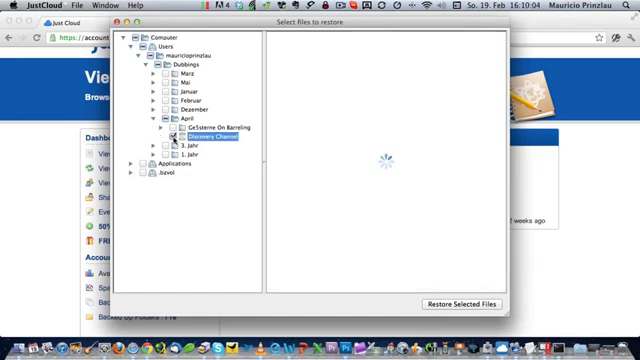
Step: Narrow the restore selection to only Parte 6 inside Discovery Channel
left_click(170, 132)
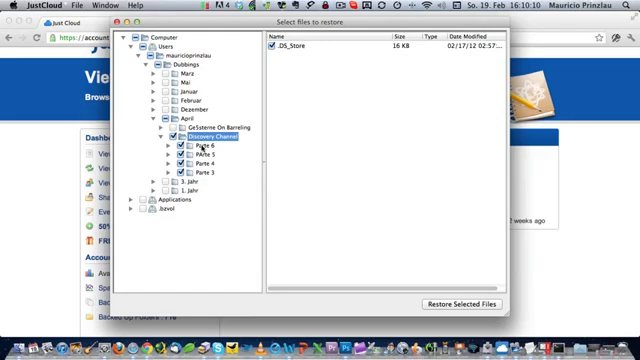
left_click(208, 159)
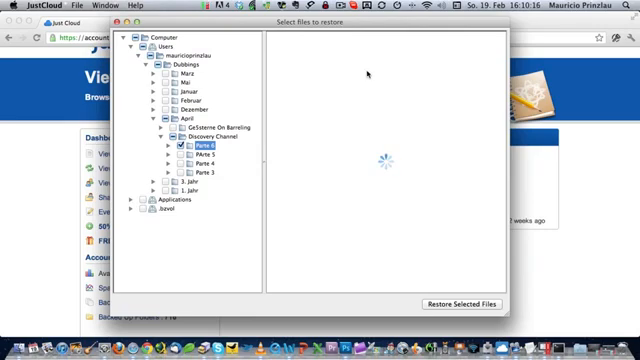
left_click(191, 149)
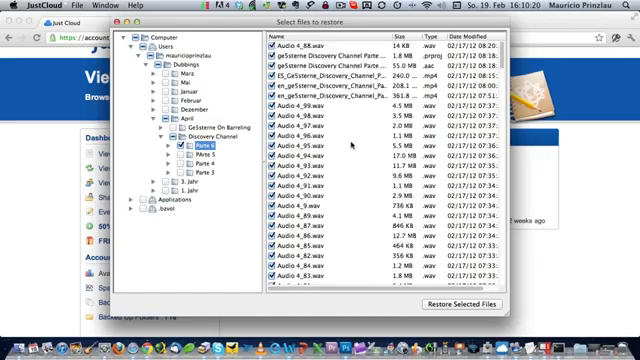
scroll("down", 3)
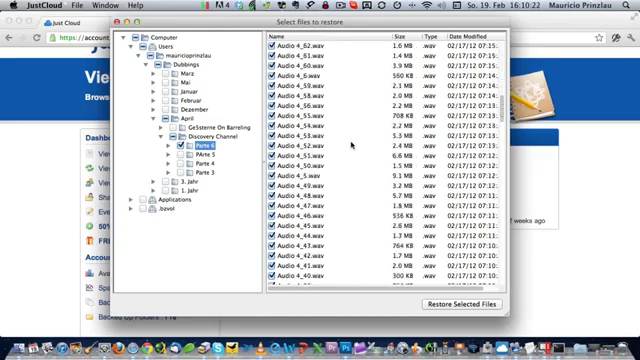
scroll("down", 3)
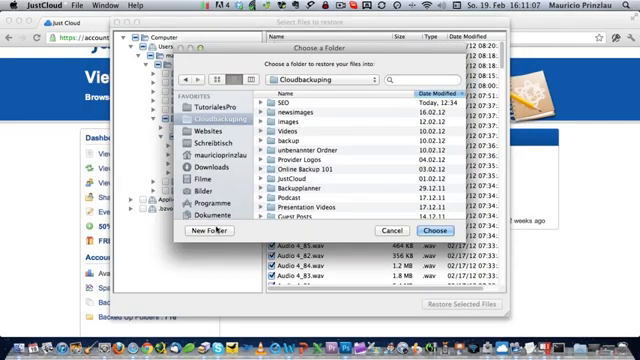
Step: Create a 'JustCloud Restore' folder in Cloudbackuping as the restore destination
left_click(205, 232)
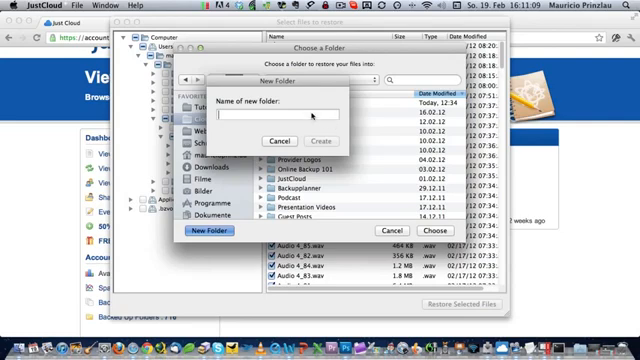
type("Justr")
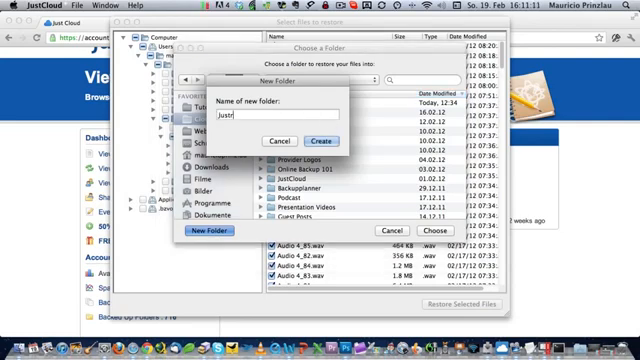
type("Cloud")
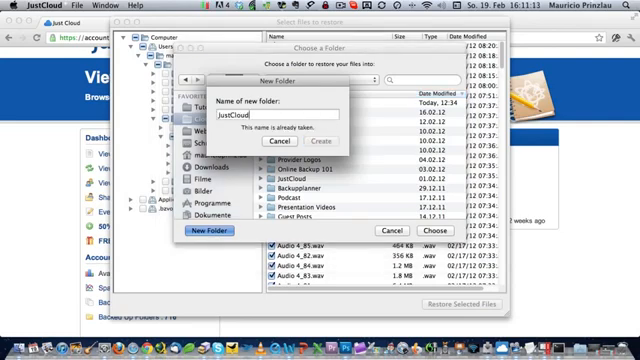
type("Restore")
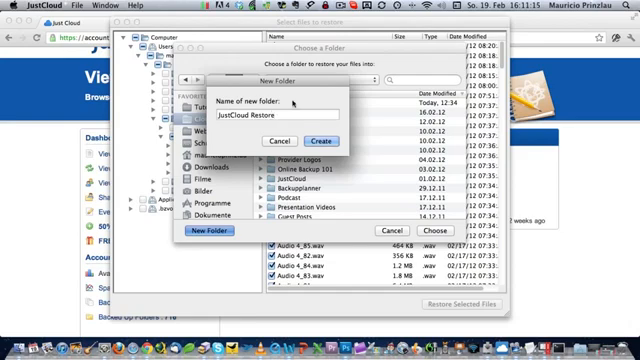
left_click(309, 140)
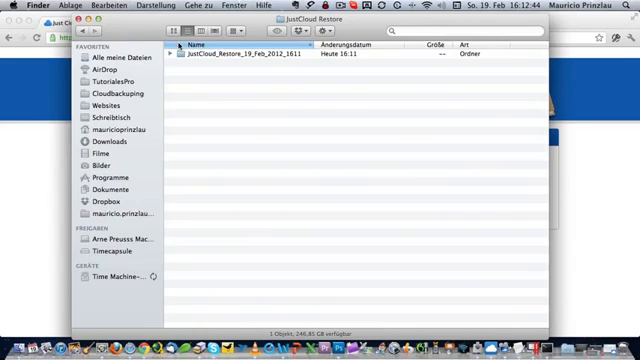
Step: Expand the JustCloud_Restore_19_Feb_2012_1611 folder in Finder to reveal Users
left_click(174, 55)
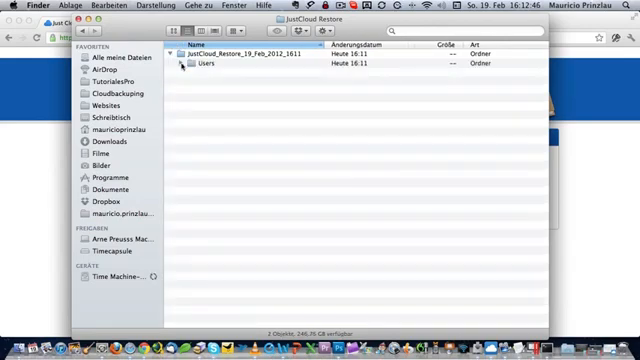